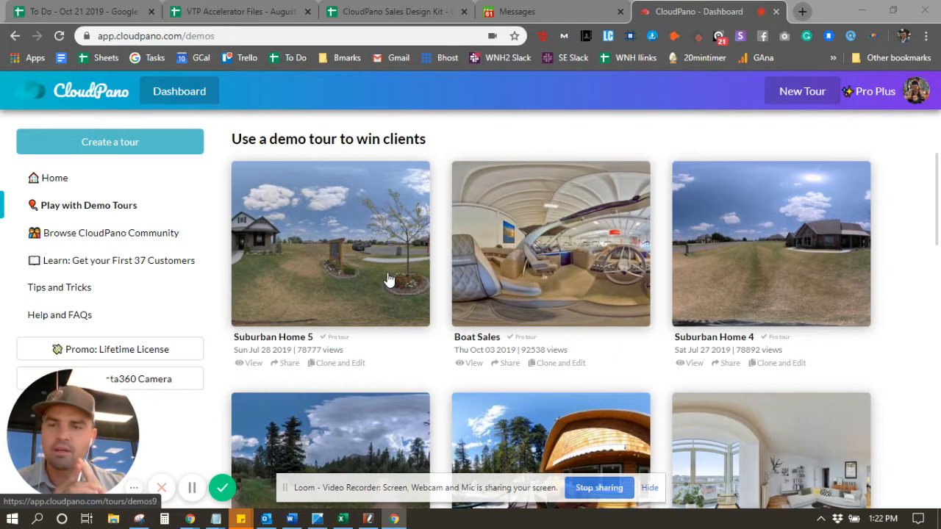
pyautogui.moveTo(320, 151)
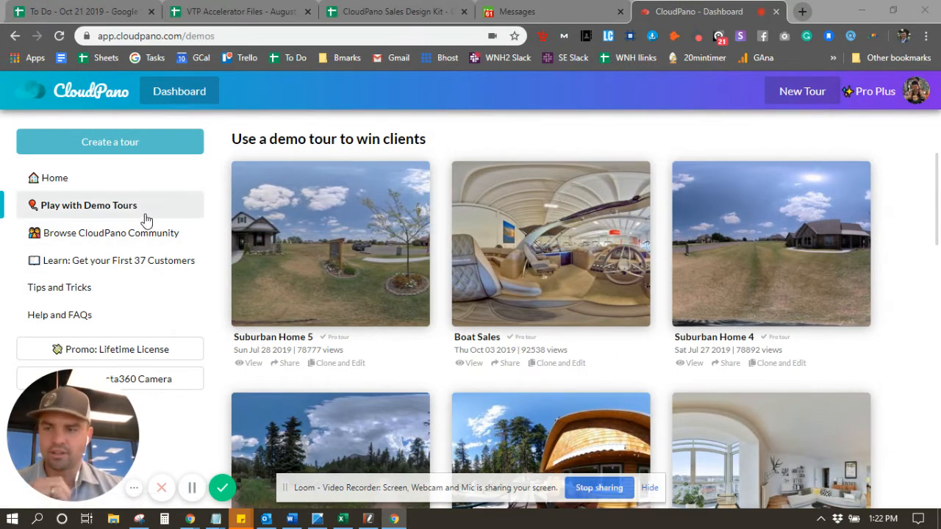
pyautogui.moveTo(319, 284)
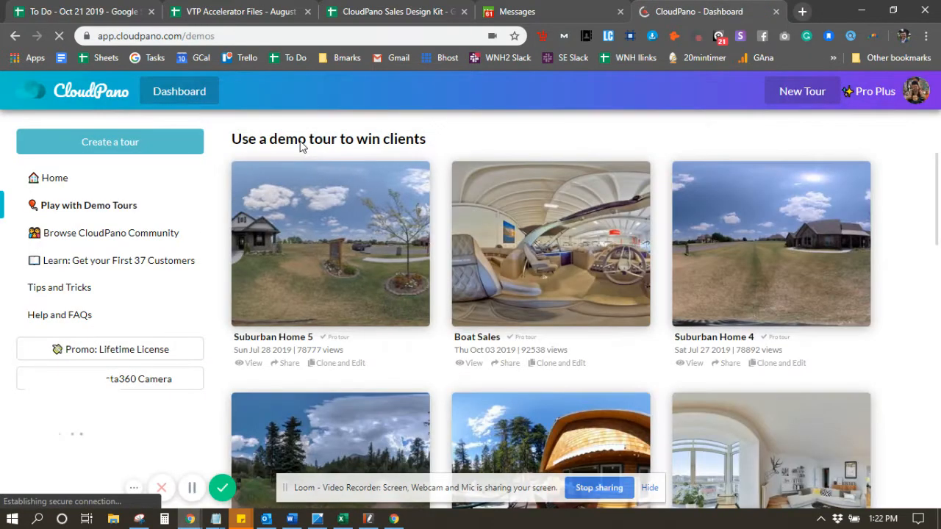
# Clone the RV Sales demo tour into your account, confirming with Yes.
pyautogui.scroll(-3)
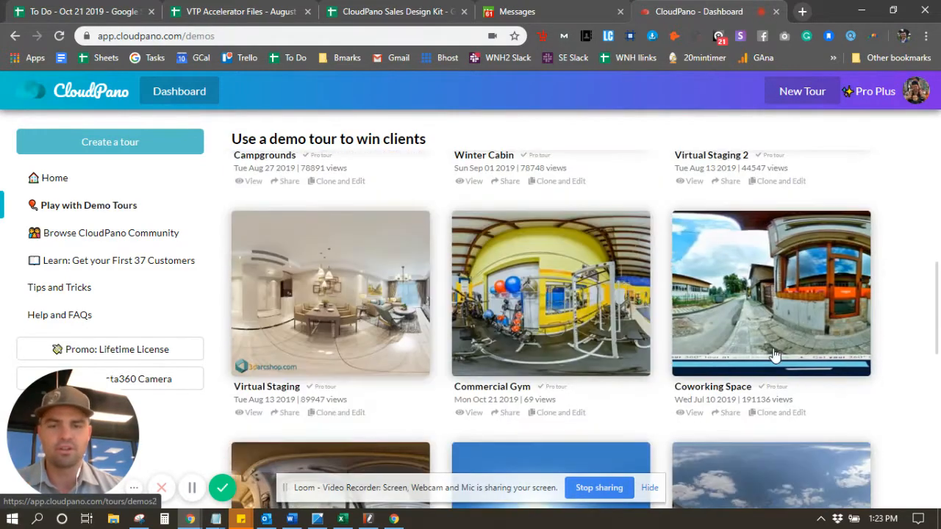
pyautogui.scroll(3)
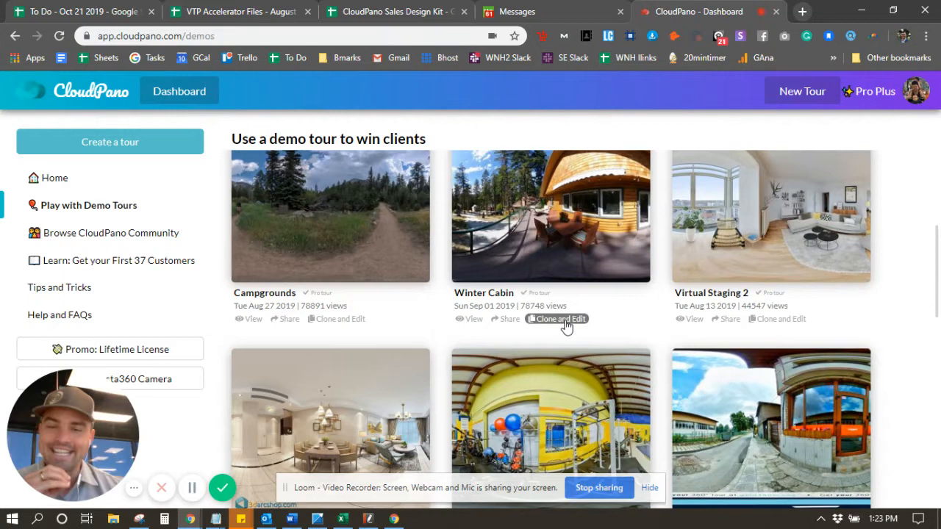
pyautogui.moveTo(566, 324)
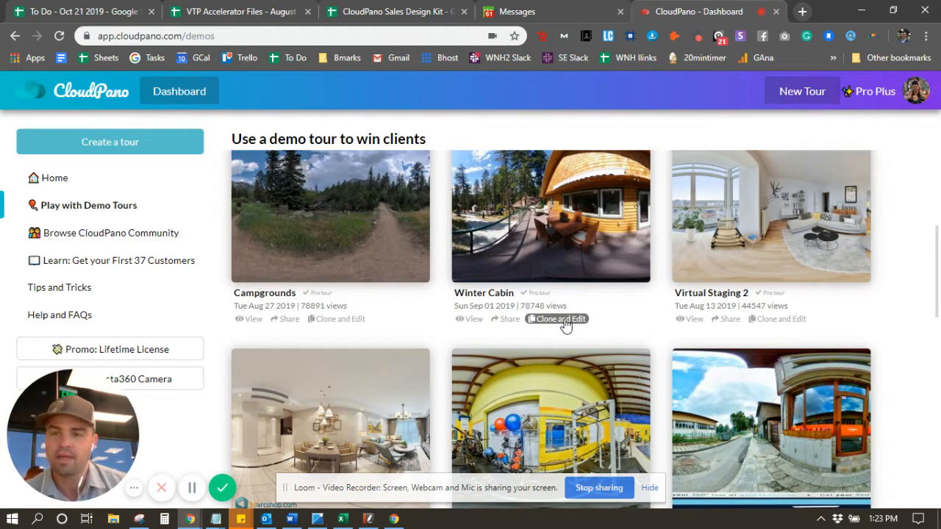
pyautogui.scroll(-3)
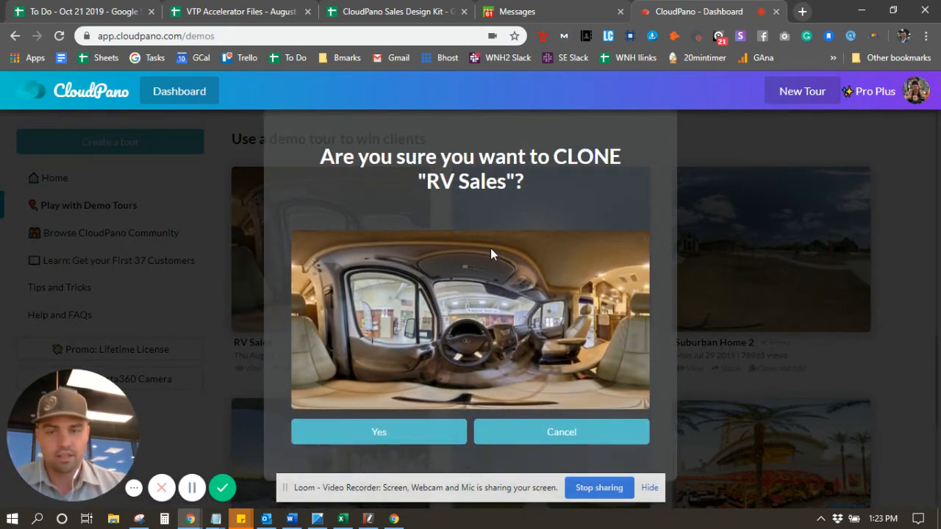
pyautogui.moveTo(482, 245)
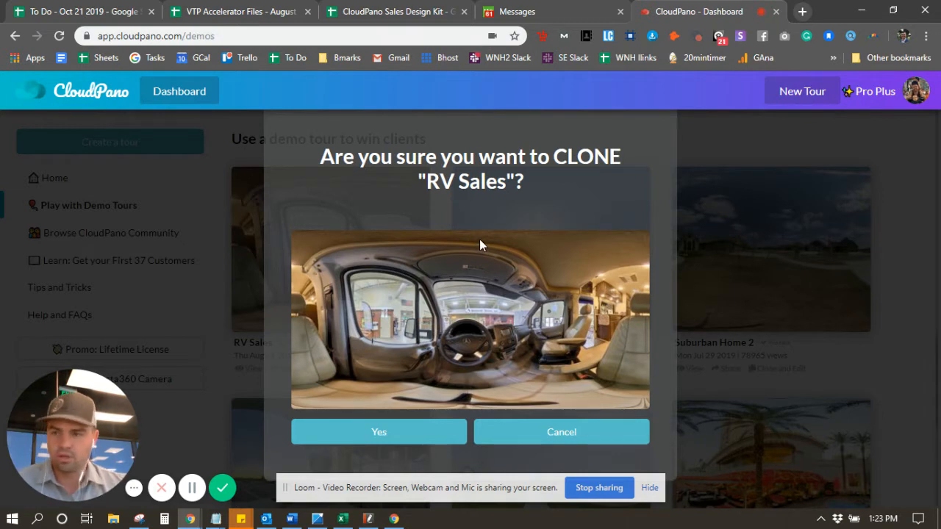
pyautogui.moveTo(92, 213)
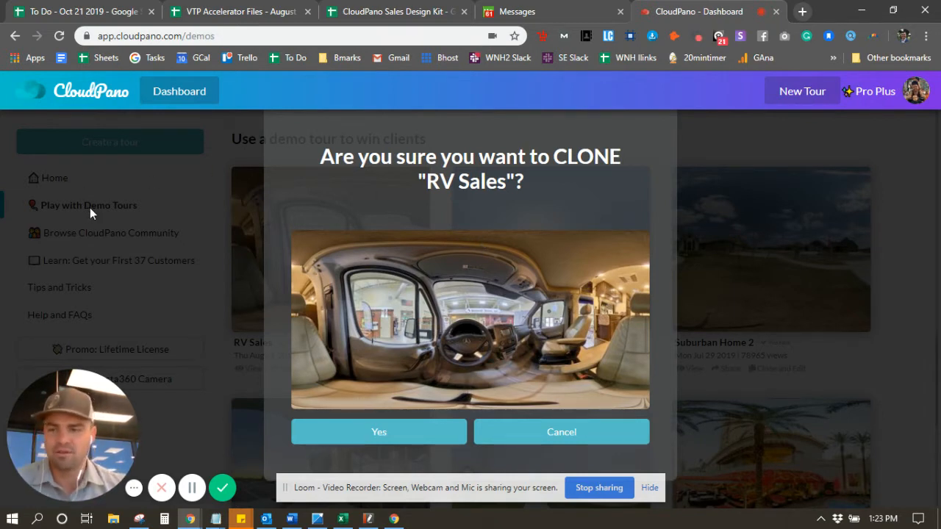
pyautogui.moveTo(173, 216)
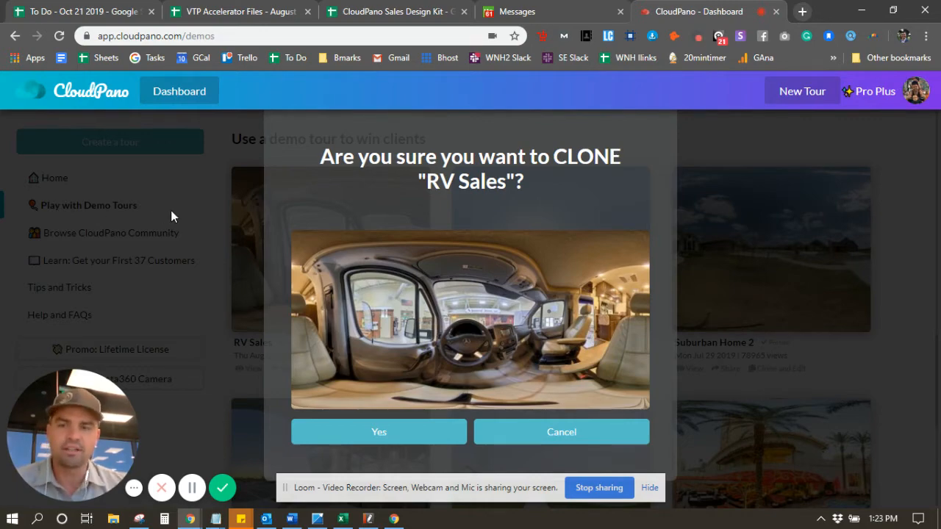
pyautogui.moveTo(422, 294)
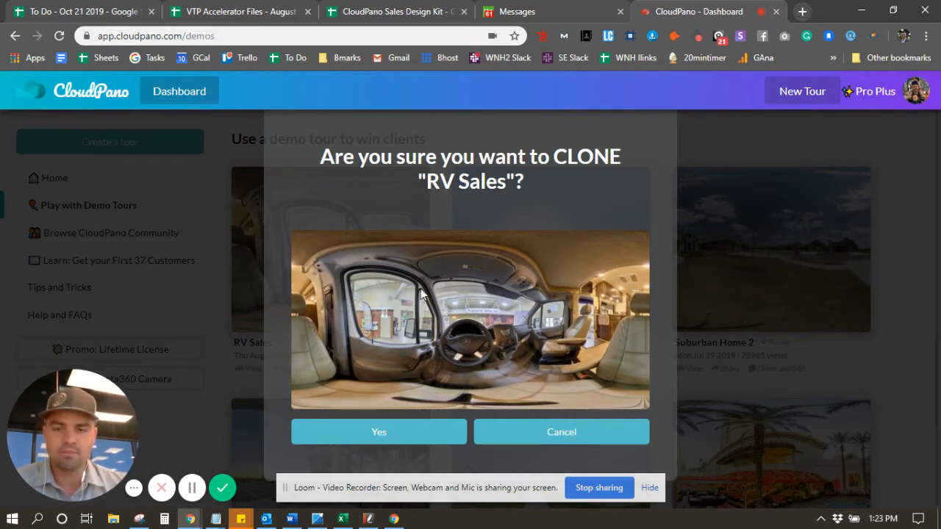
pyautogui.click(378, 431)
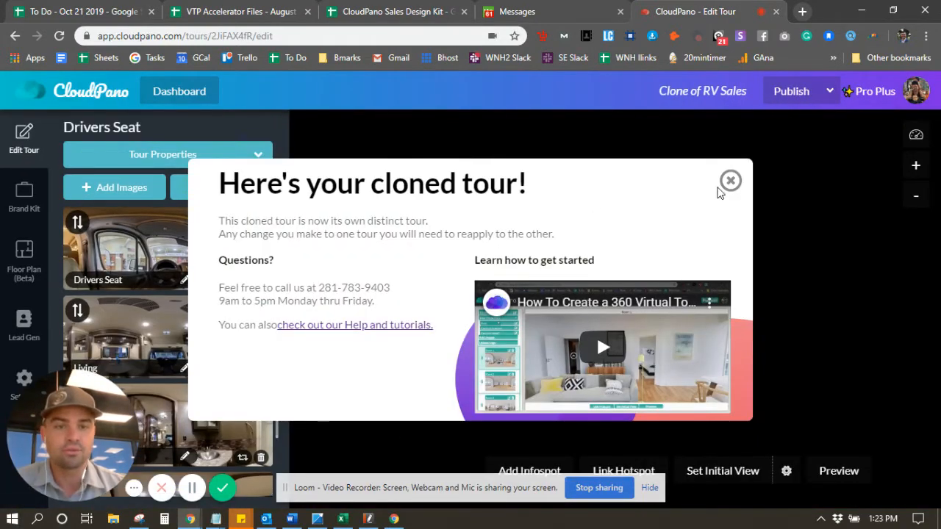
# Close the cloned-tour popup, pan around the Drivers Seat panorama, then publish the tour.
pyautogui.click(730, 180)
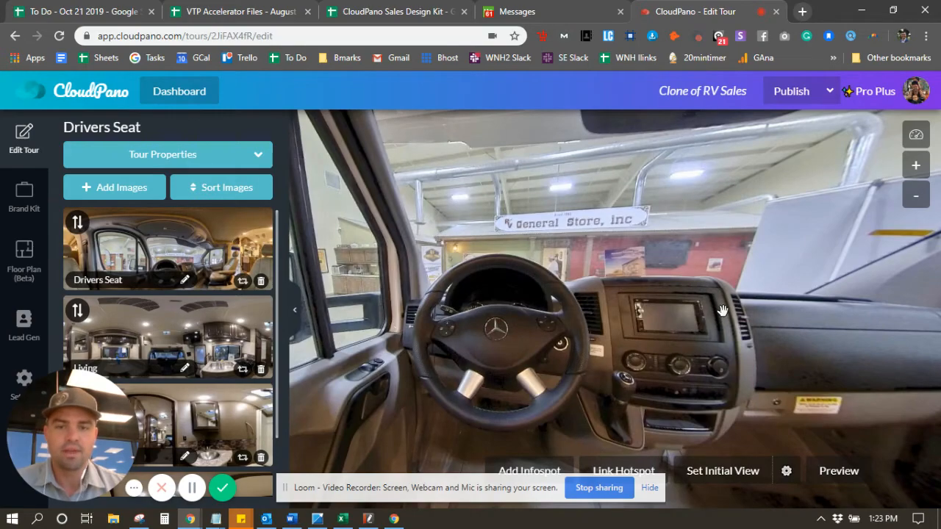
pyautogui.moveTo(724, 309); pyautogui.dragTo(580, 247)
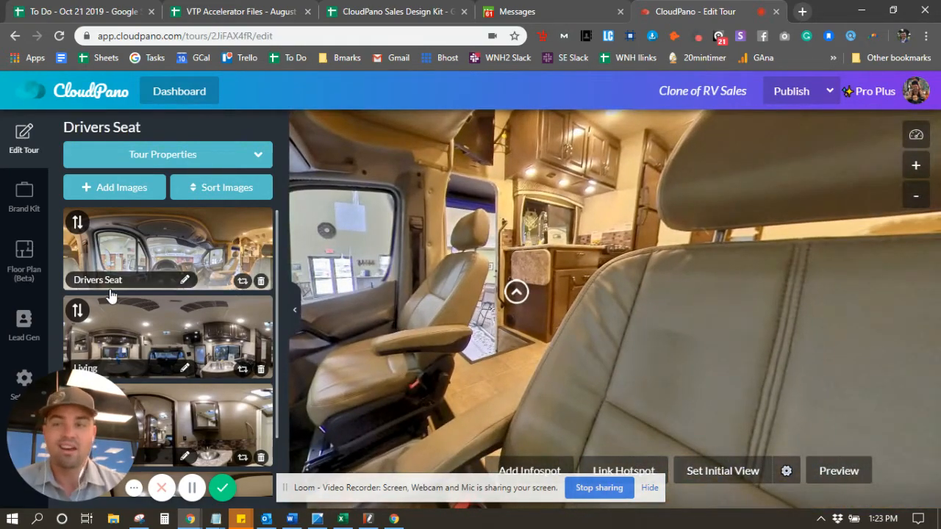
pyautogui.moveTo(515, 308); pyautogui.dragTo(412, 316)
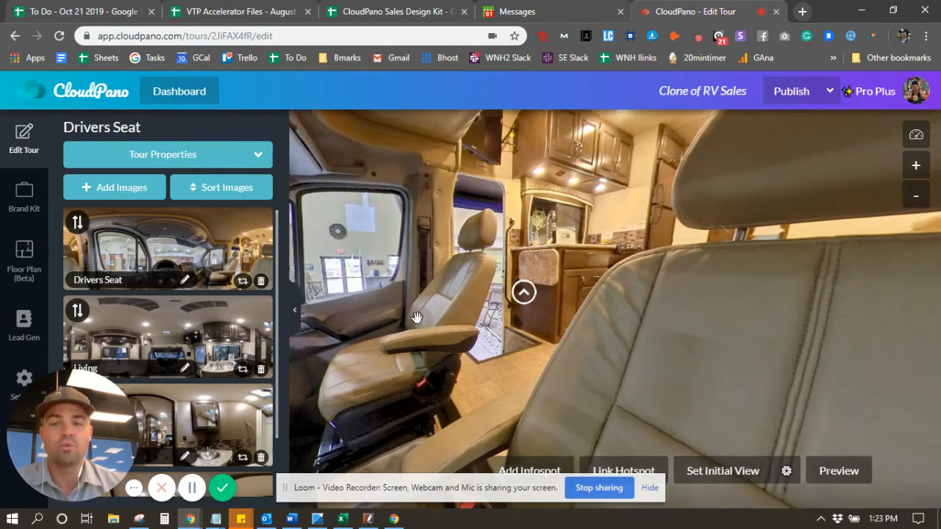
pyautogui.moveTo(417, 318); pyautogui.dragTo(563, 303)
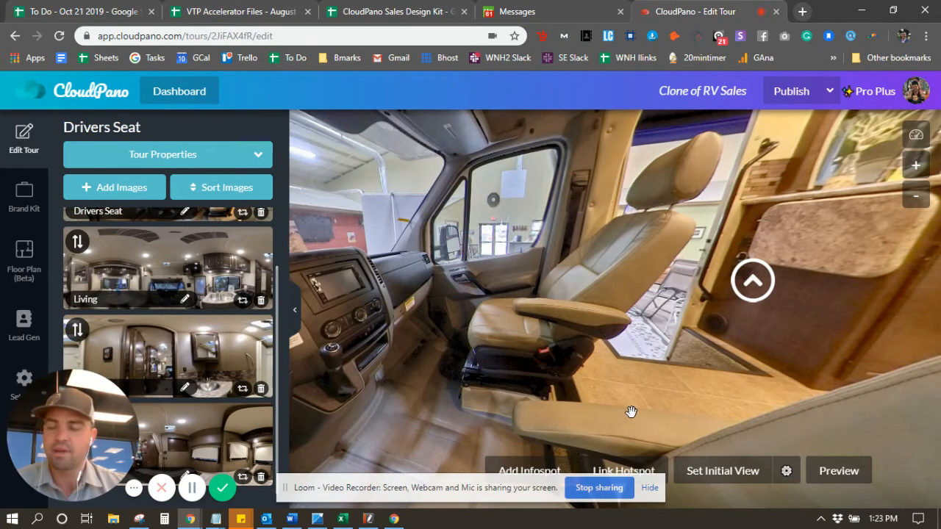
pyautogui.moveTo(805, 112)
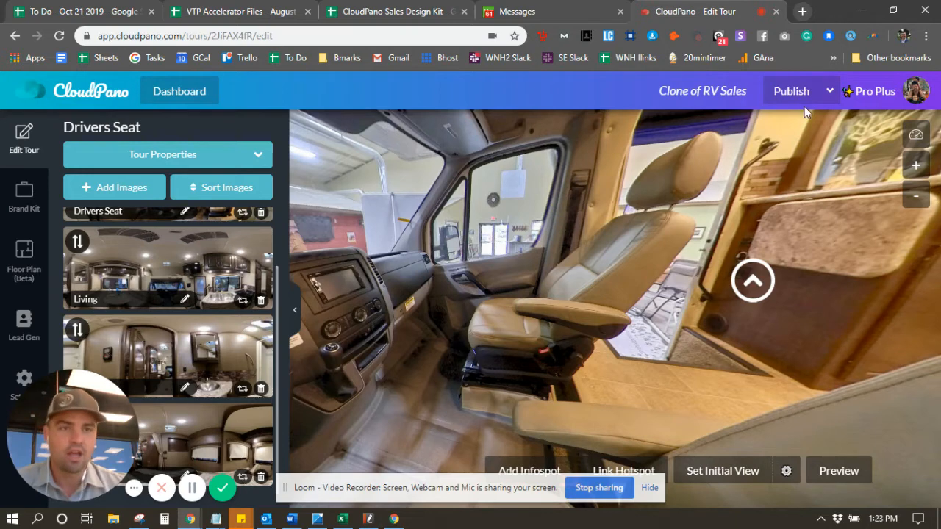
pyautogui.click(791, 90)
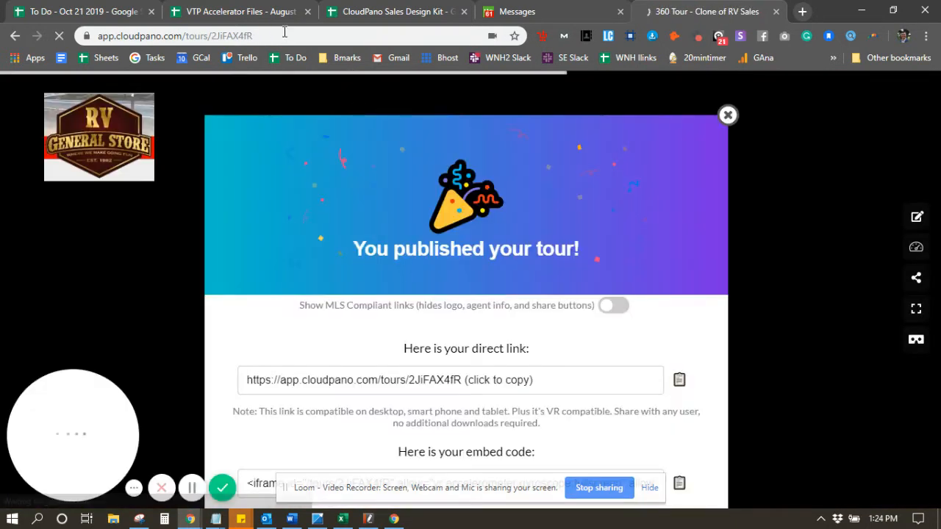
# Close the 'You published your tour!' popup to view the live tour.
pyautogui.click(727, 115)
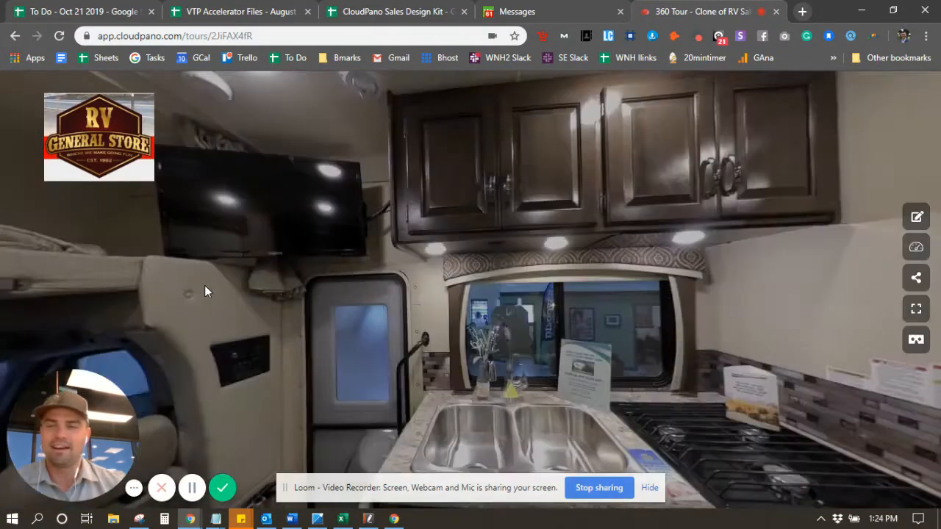
pyautogui.moveTo(206, 290); pyautogui.dragTo(341, 256)
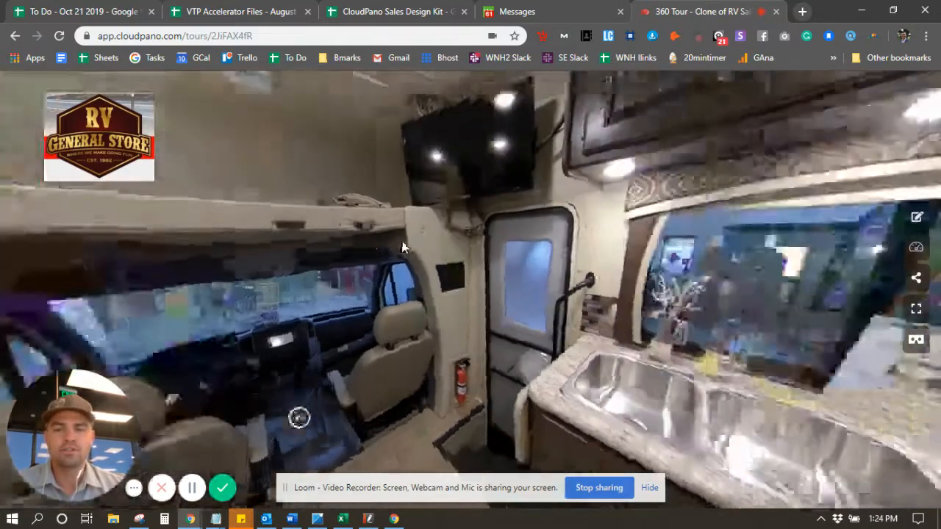
pyautogui.moveTo(402, 246); pyautogui.dragTo(552, 236)
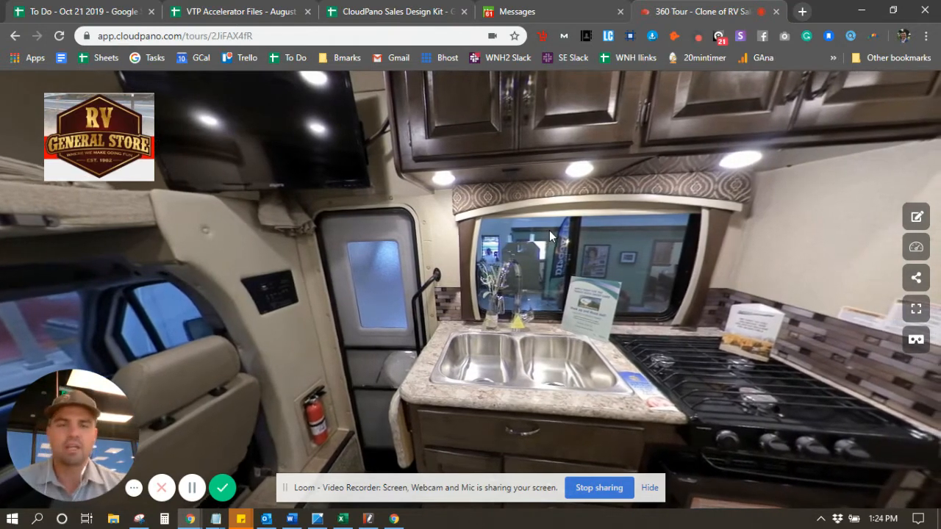
pyautogui.moveTo(551, 235); pyautogui.dragTo(441, 133)
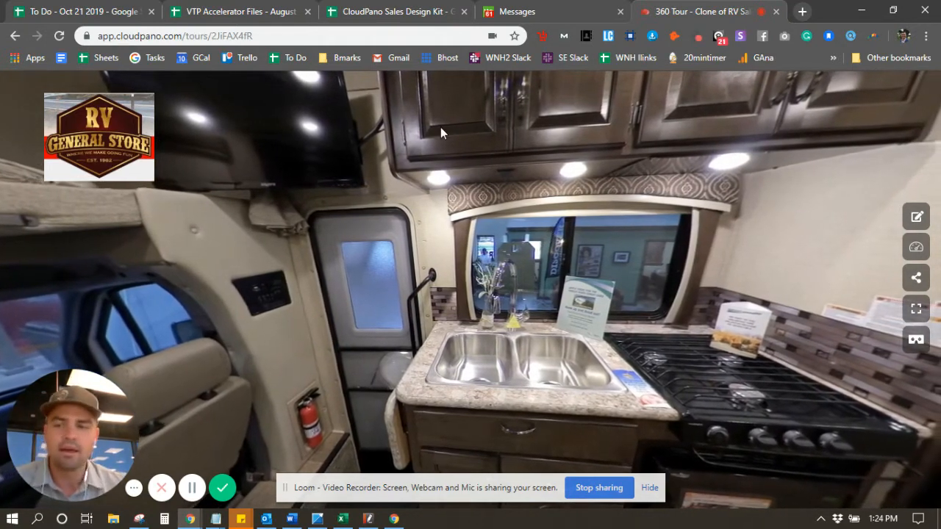